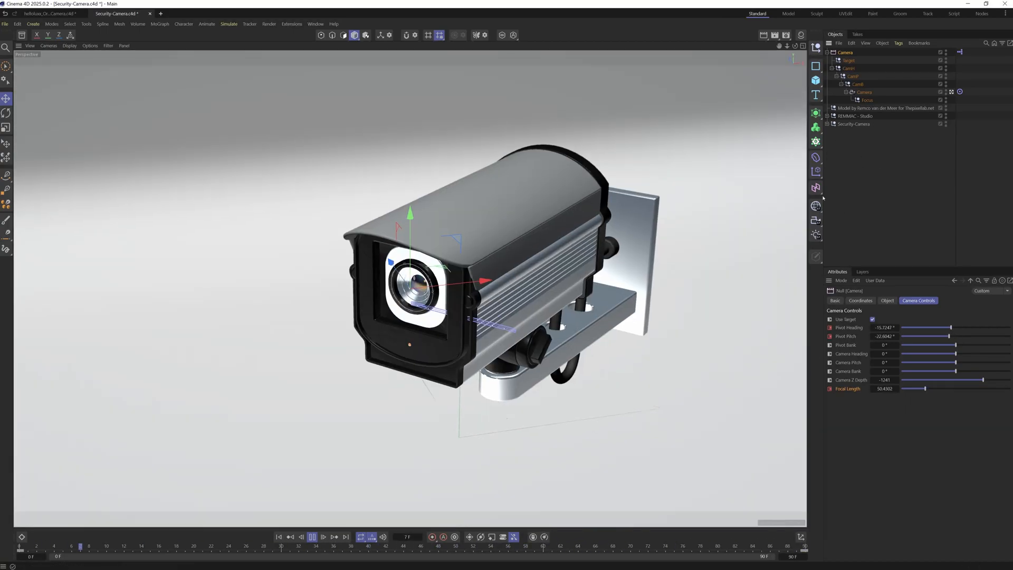
Reveal the camera rig's coordinates and add a Camera Morph tag to the camera
click(861, 301)
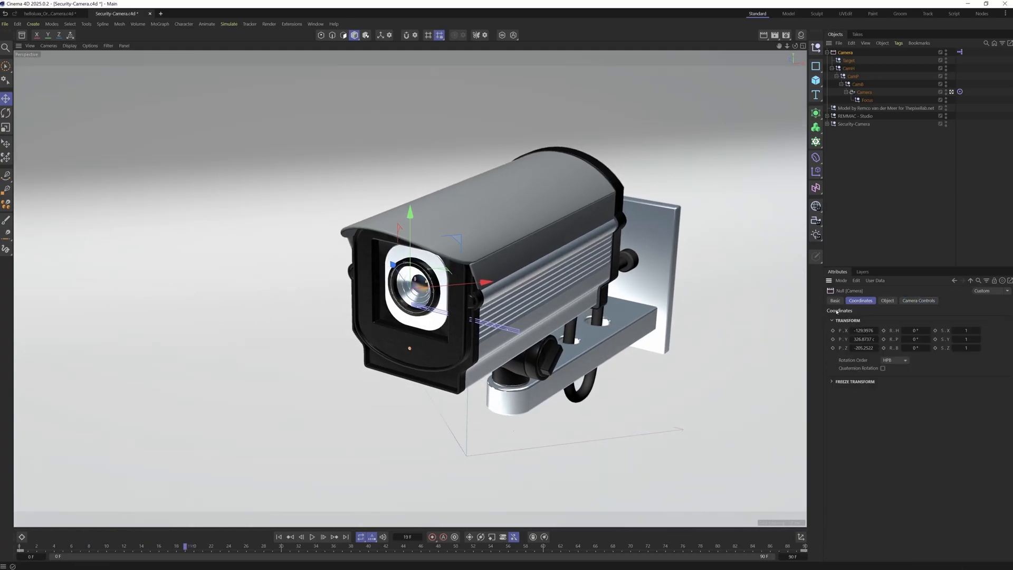
click(864, 92)
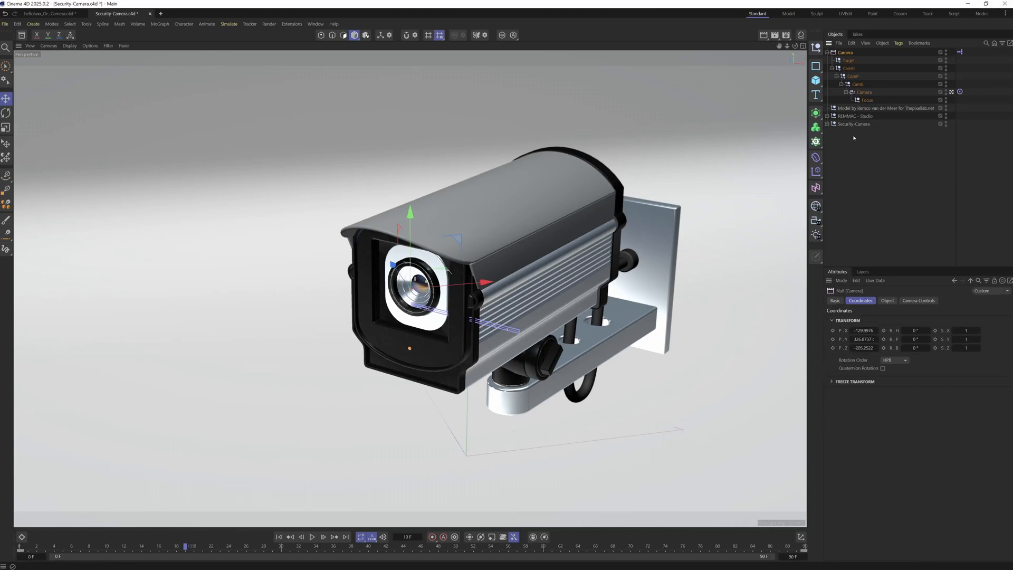
mouse_move(849, 175)
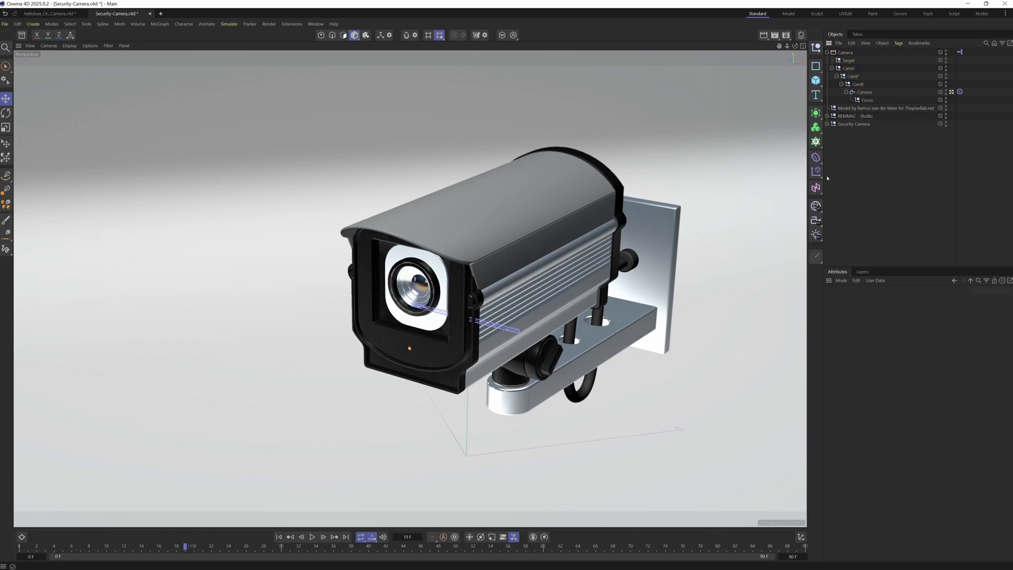
mouse_move(783, 228)
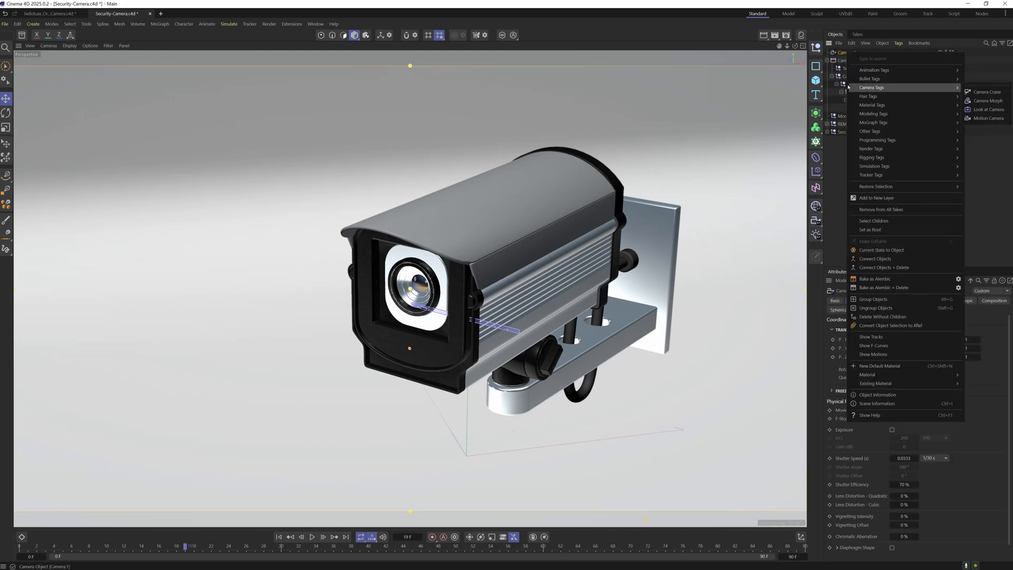
mouse_move(988, 101)
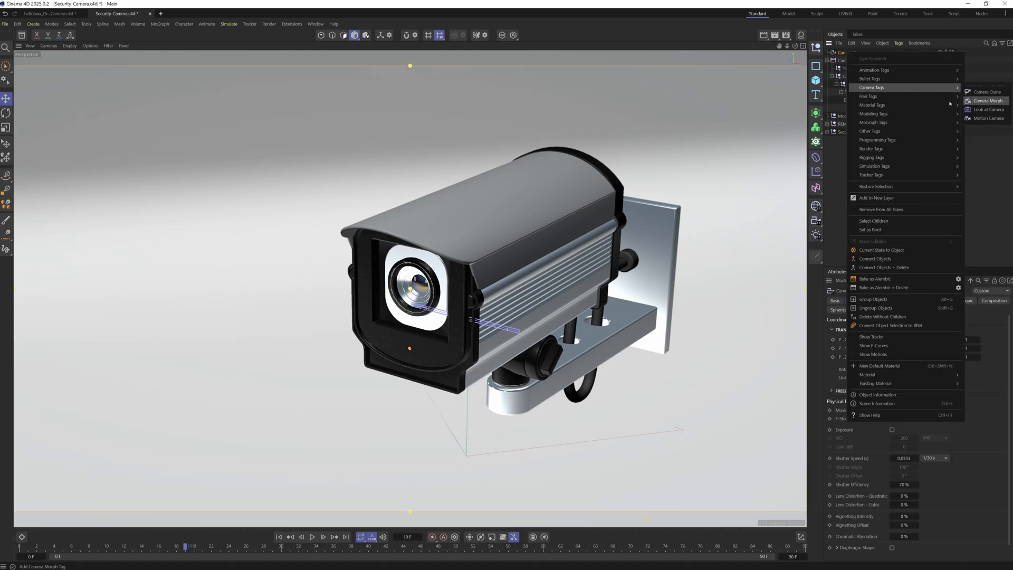
click(988, 101)
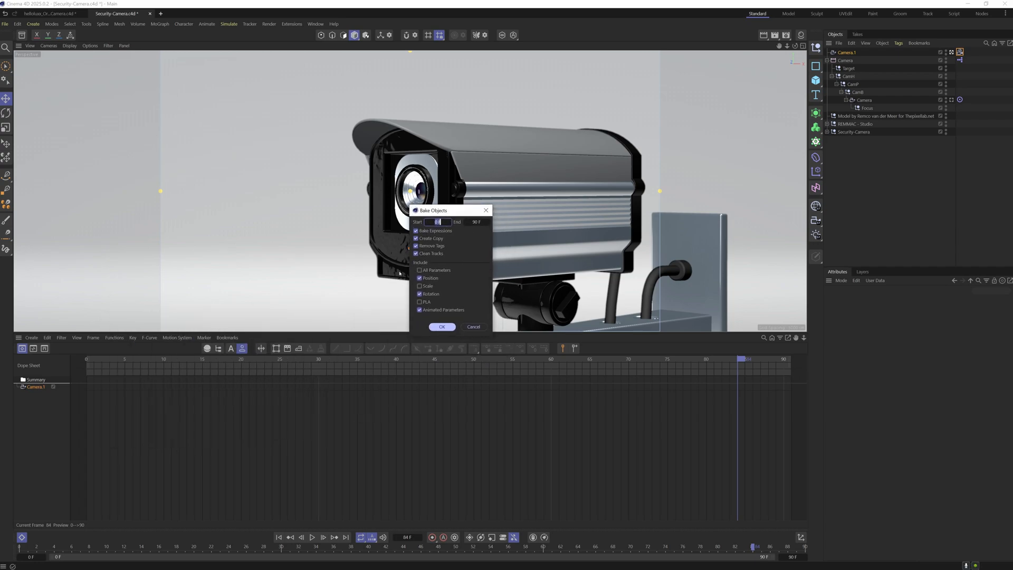
Bake Camera.1 over frames 0 to 90 with All Parameters included, creating a copy
click(420, 271)
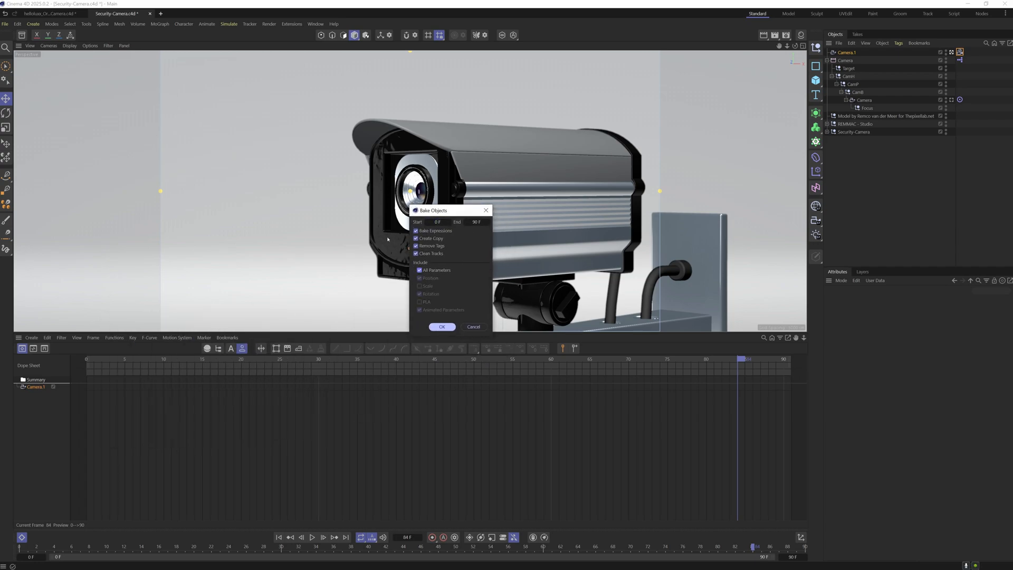
mouse_move(386, 260)
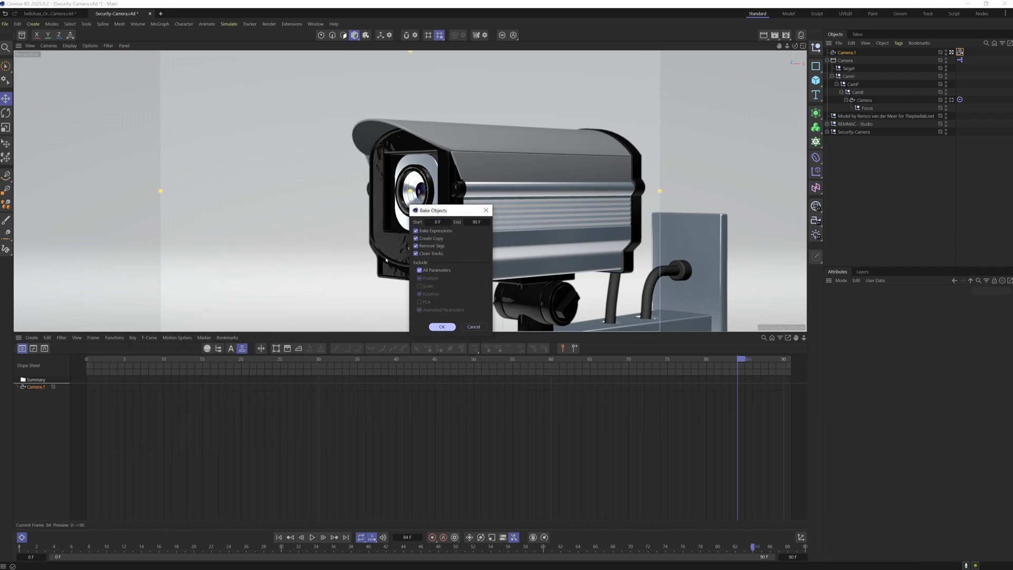
mouse_move(387, 216)
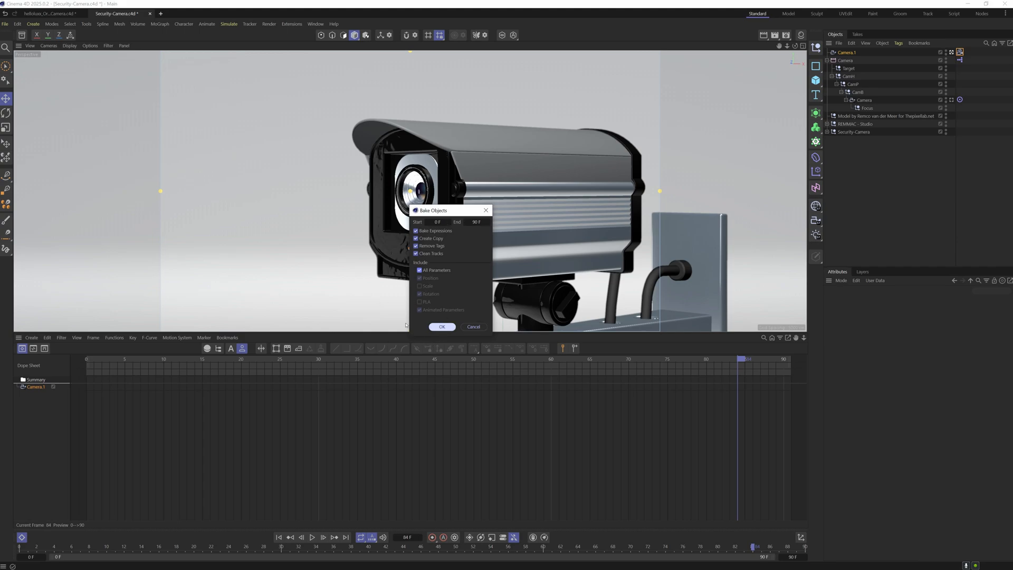
click(441, 326)
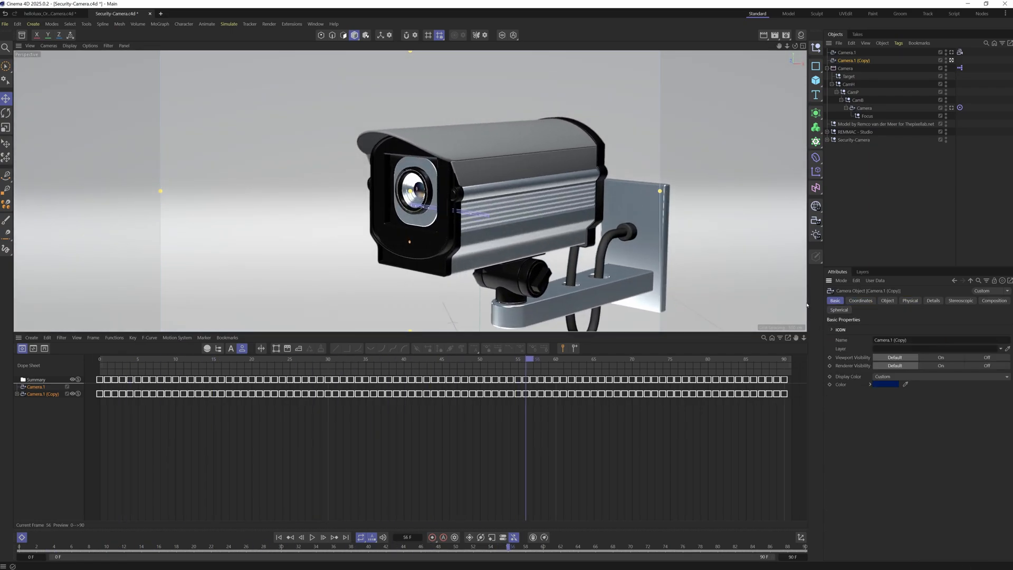
click(861, 300)
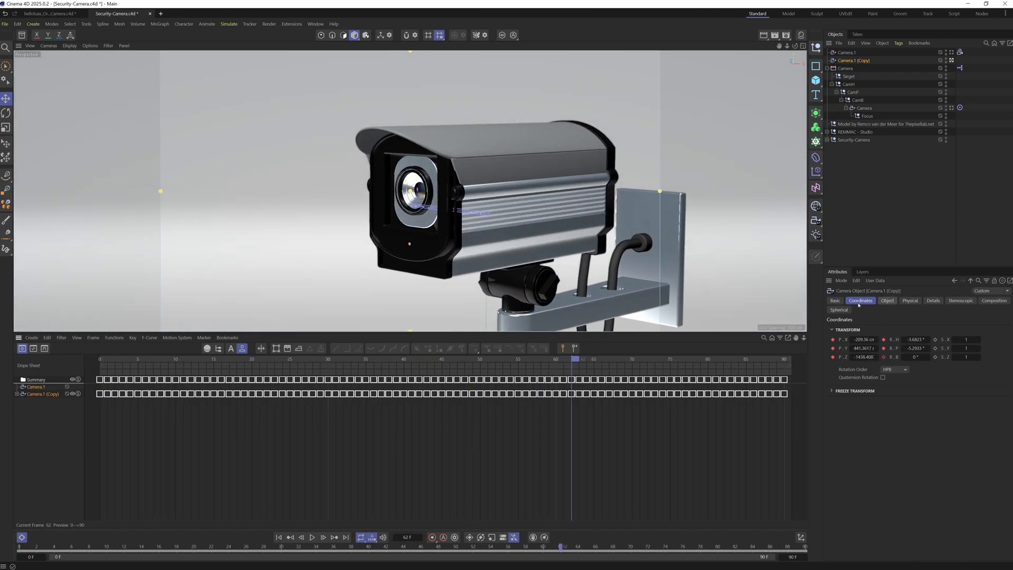
click(886, 300)
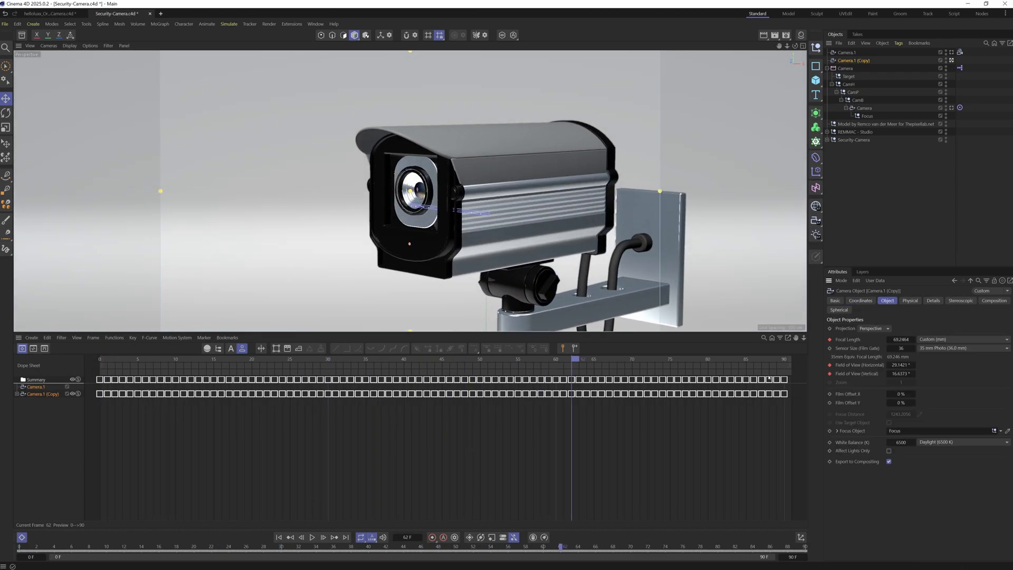